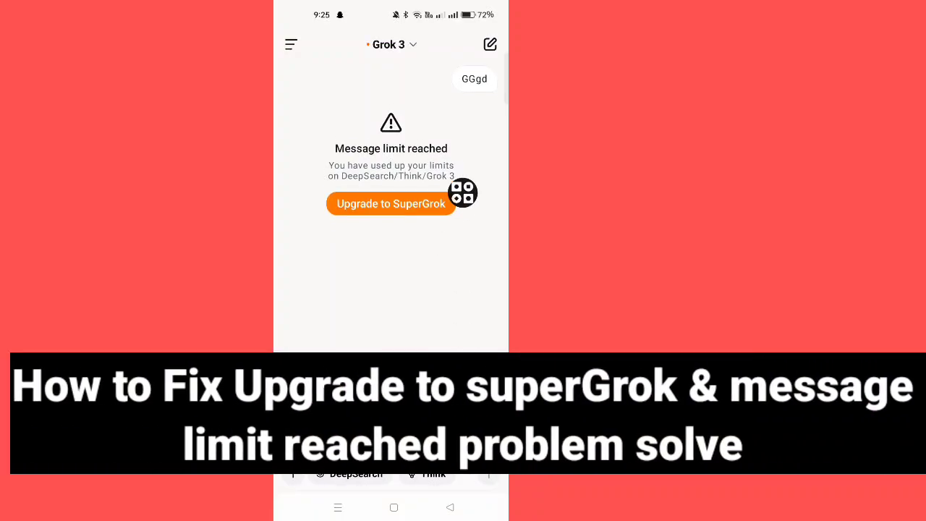
pyautogui.moveTo(353, 188)
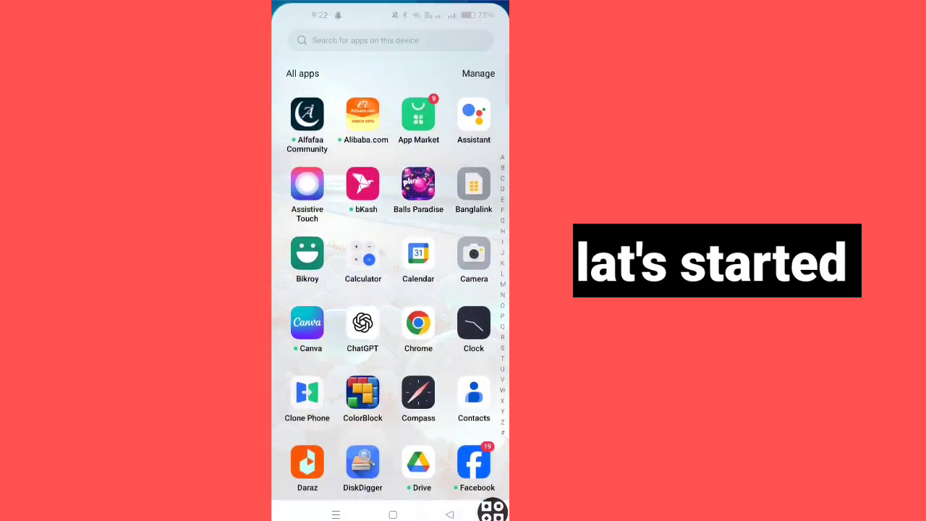
# Scroll the app drawer down to locate the Grok Beta icon
pyautogui.scroll(-3)
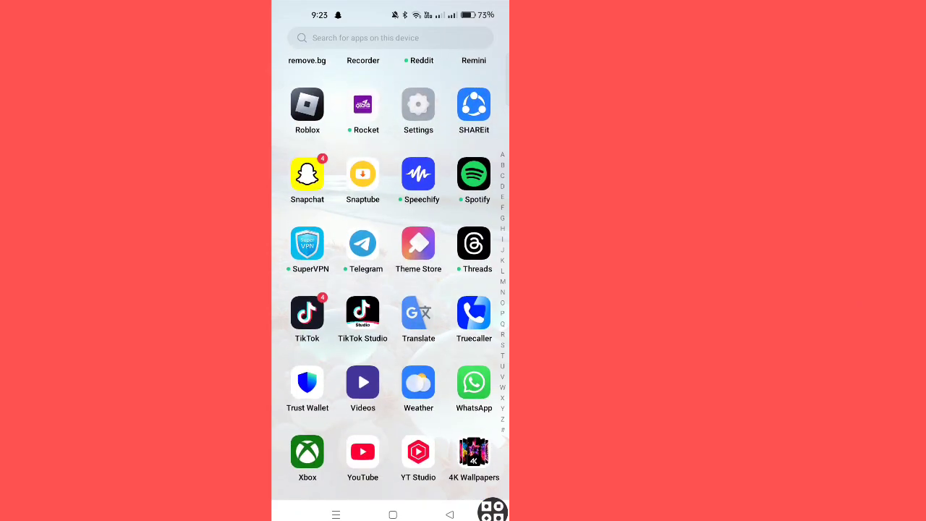
pyautogui.scroll(-3)
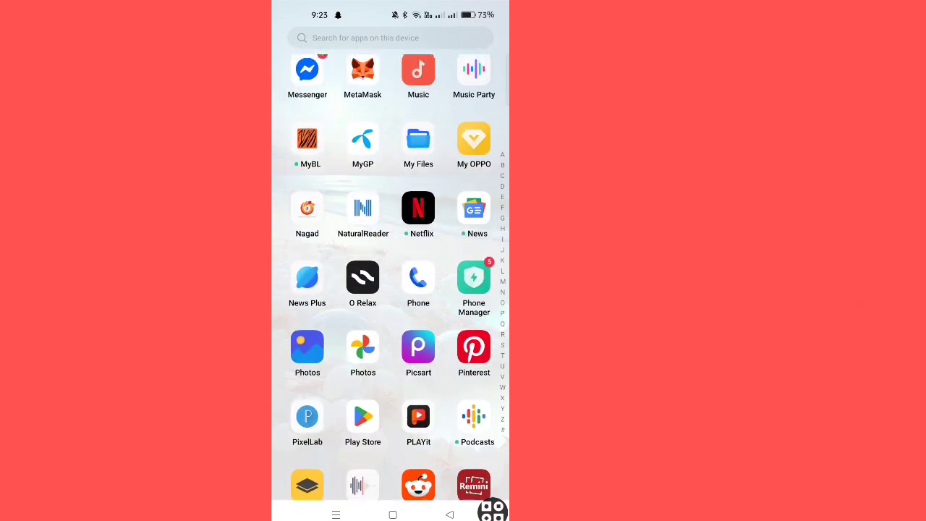
pyautogui.scroll(-3)
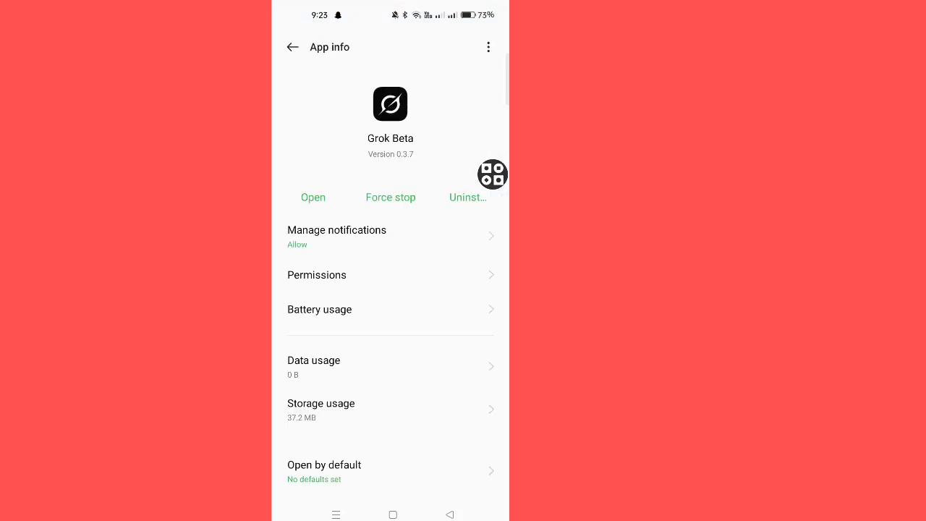
# Clear Grok Beta's cache and stored data from Storage usage so both read 0 B
pyautogui.scroll(-3)
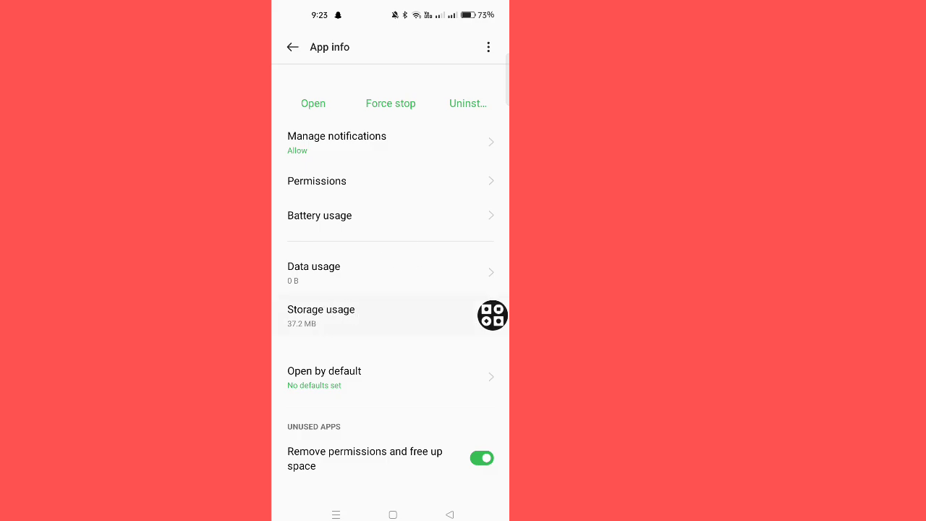
pyautogui.click(321, 315)
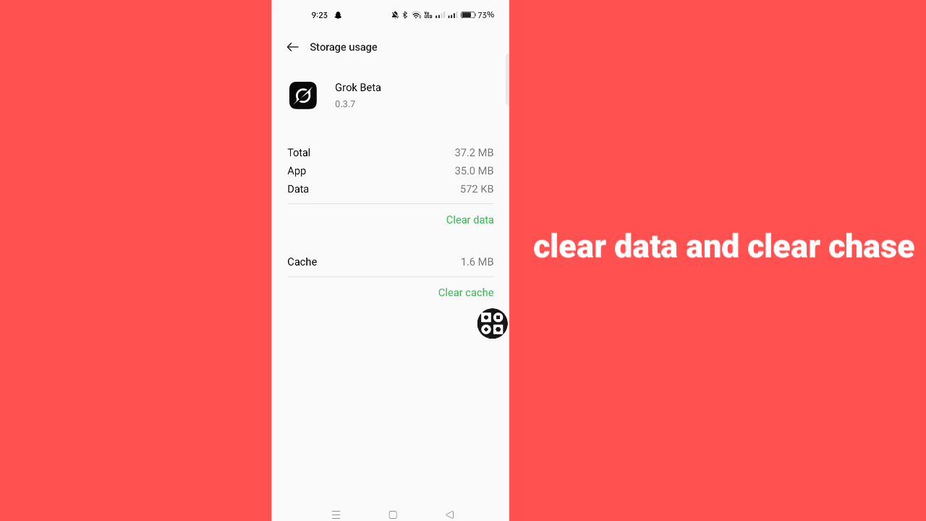
pyautogui.click(466, 292)
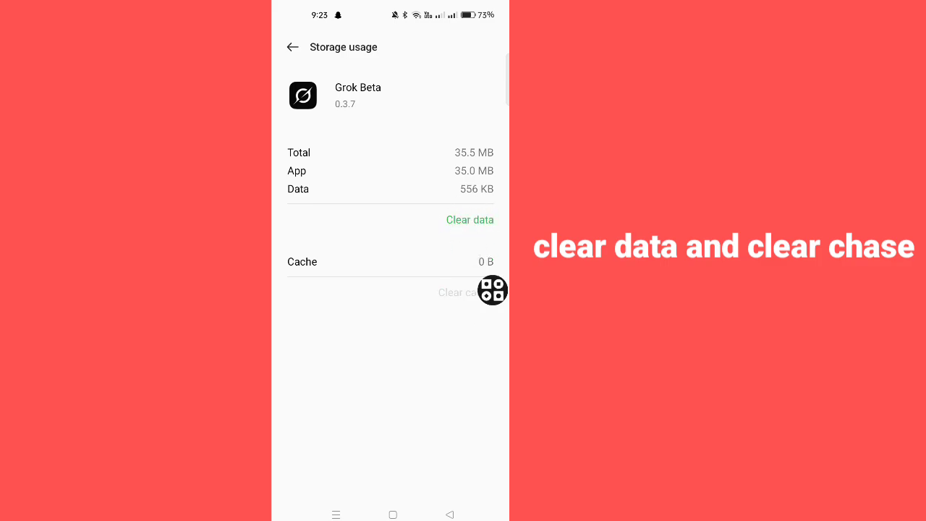
pyautogui.click(469, 220)
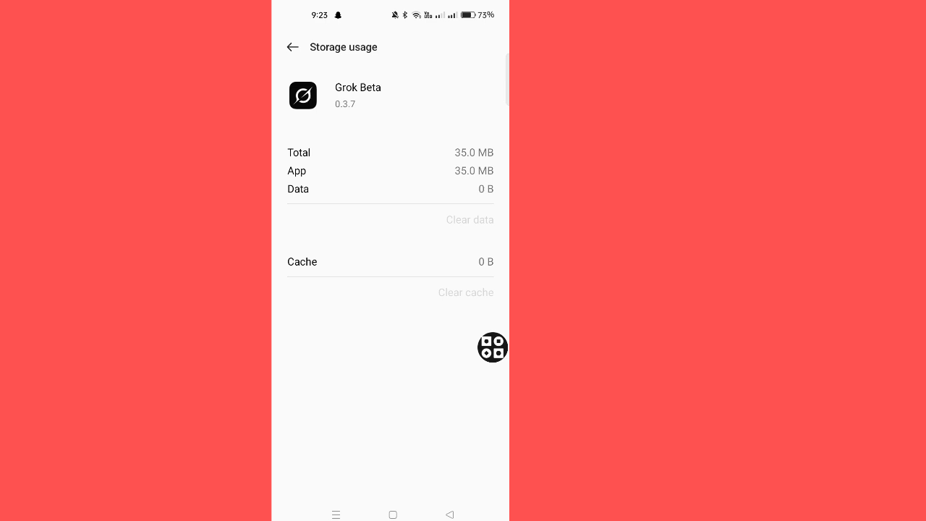
pyautogui.click(292, 47)
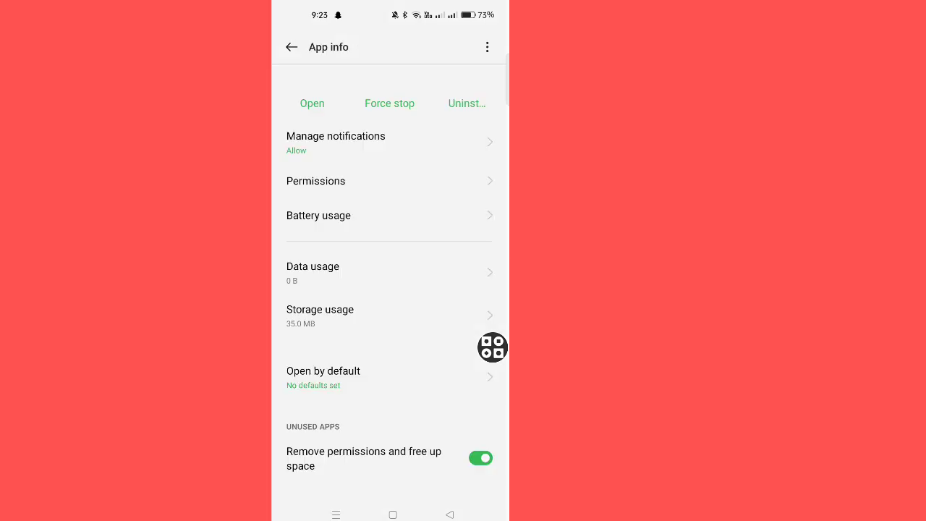
# Allow Grok Beta access to Contacts from its Permissions list
pyautogui.scroll(-3)
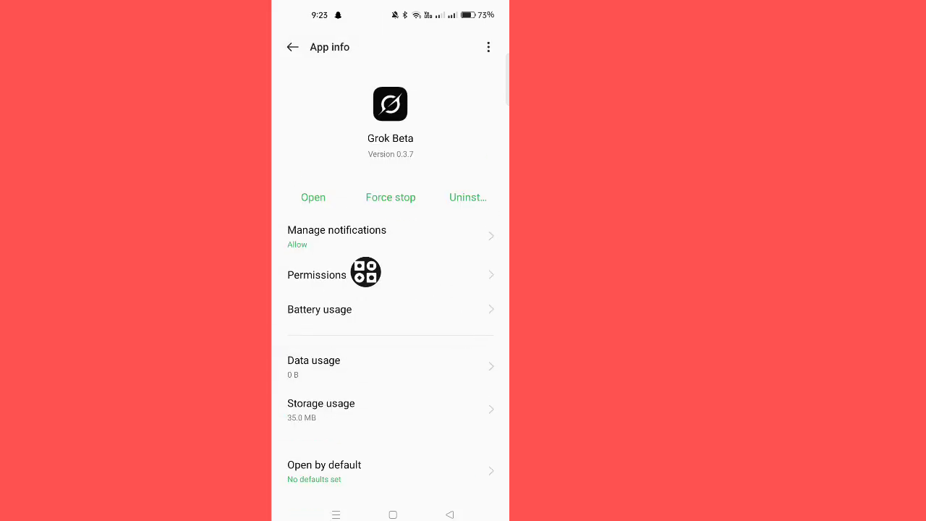
pyautogui.click(315, 275)
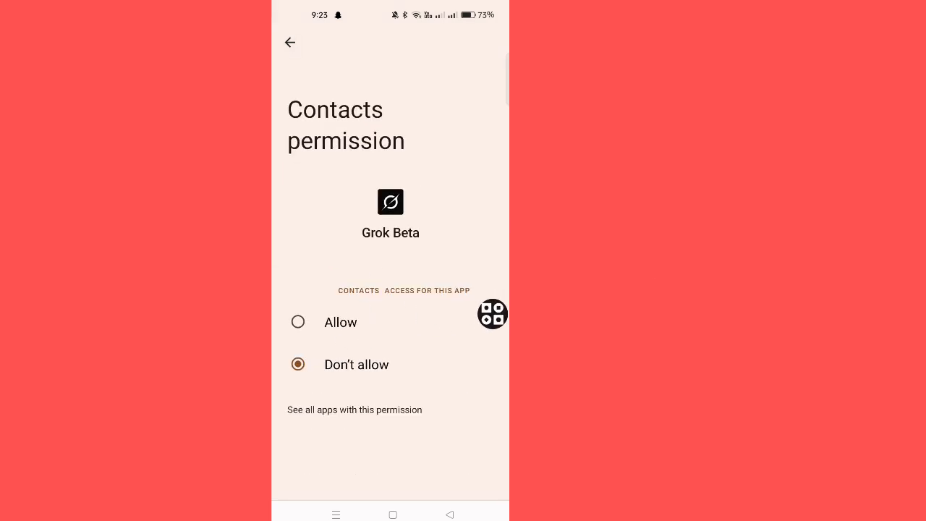
pyautogui.click(289, 42)
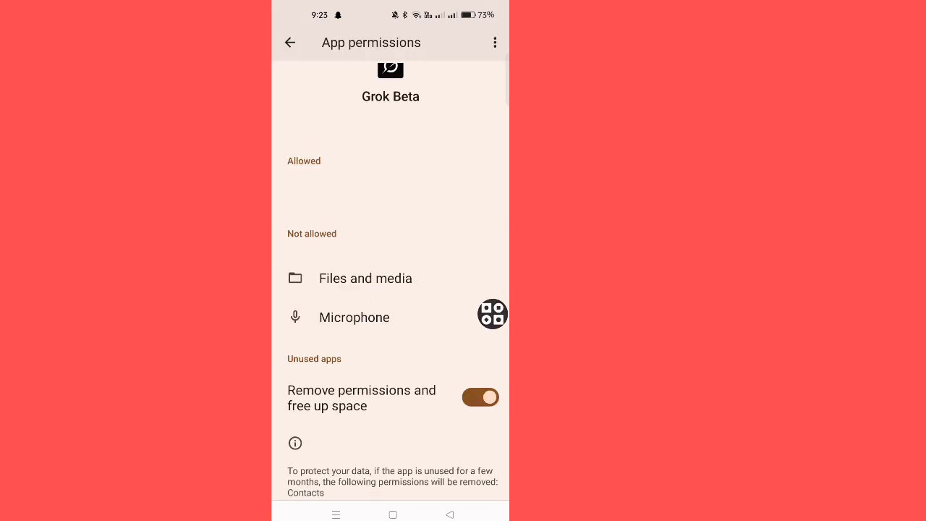
# Set Files and media to Allow media only and Microphone to Allow while using
pyautogui.click(365, 278)
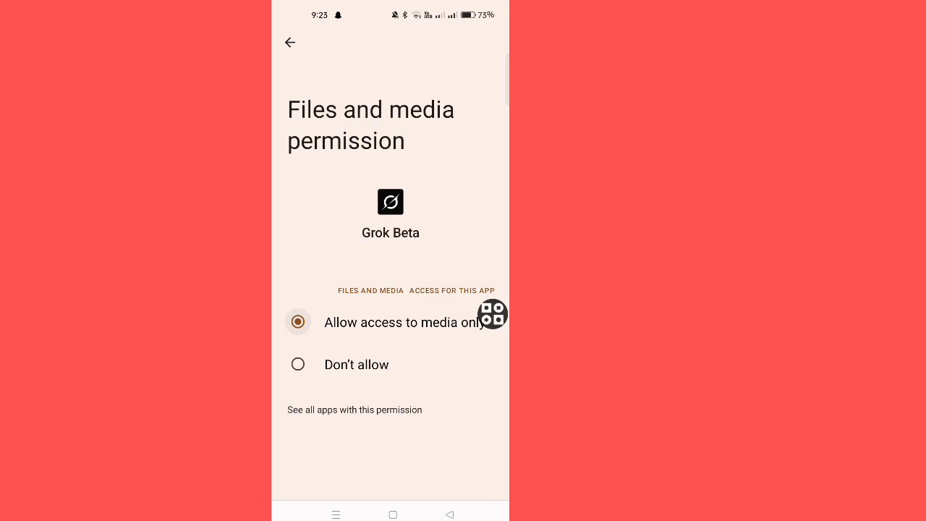
pyautogui.click(289, 42)
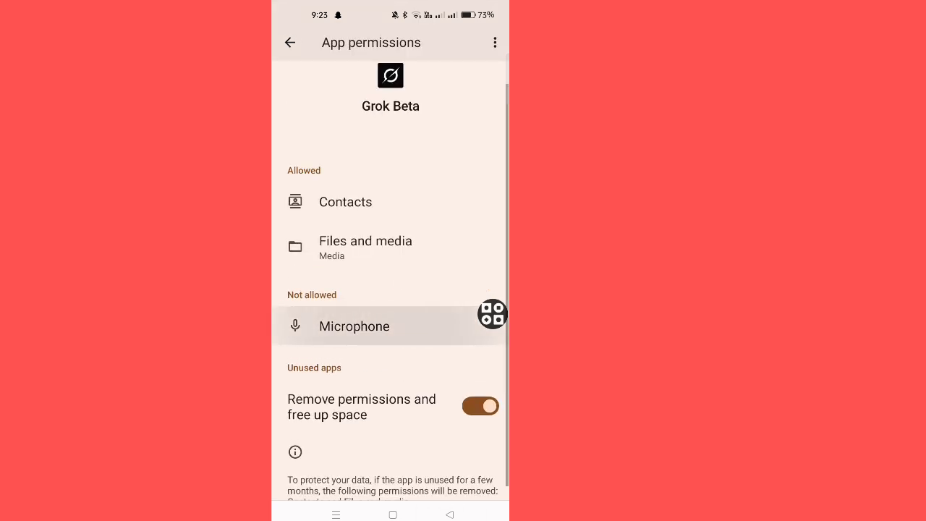
pyautogui.click(354, 326)
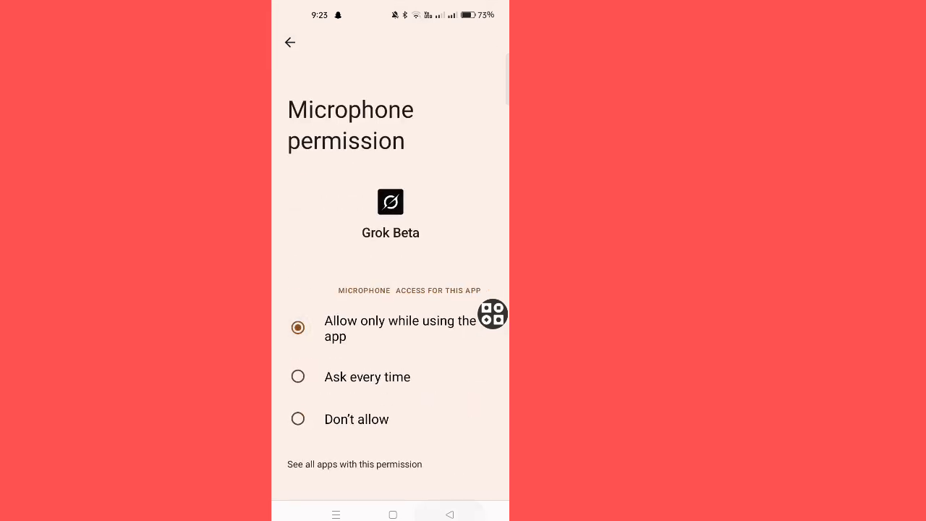
pyautogui.click(289, 42)
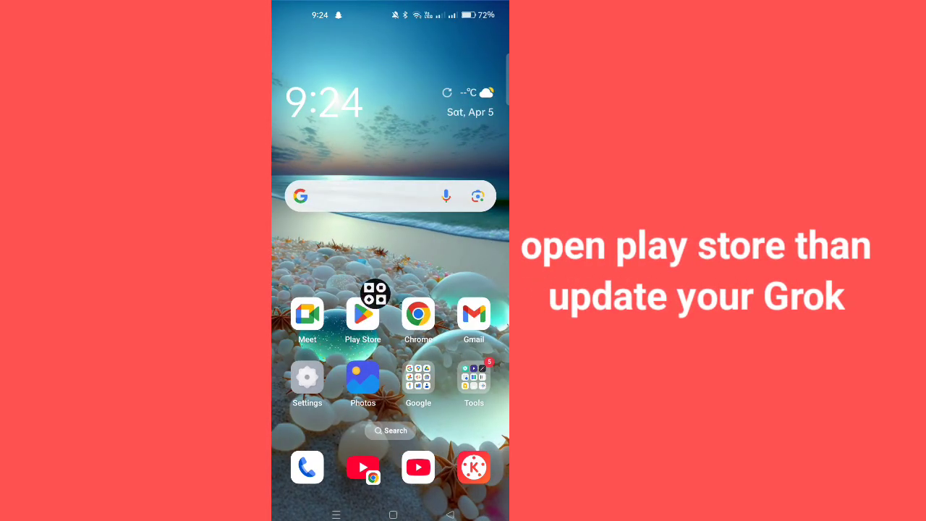
# Search the Play Store for 'Grok' after clearing a stray 's' from the search bar
pyautogui.click(362, 314)
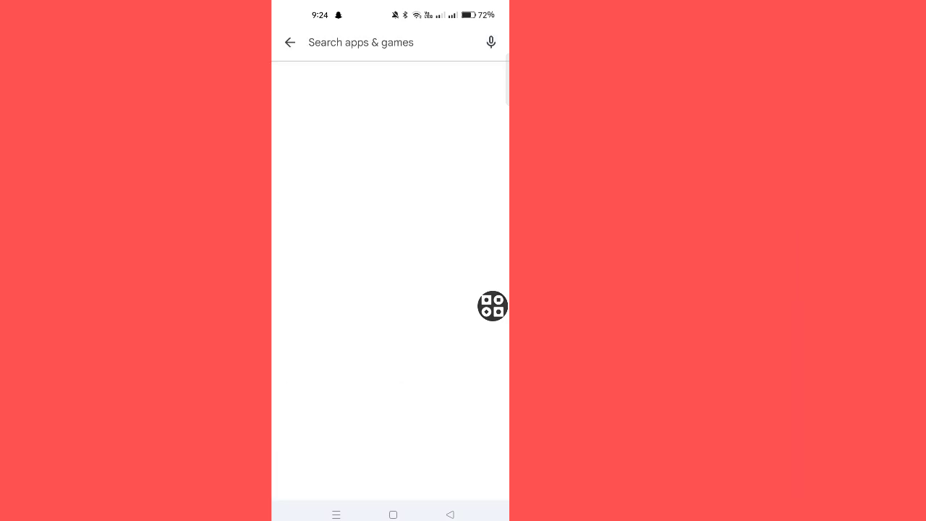
pyautogui.write('s')
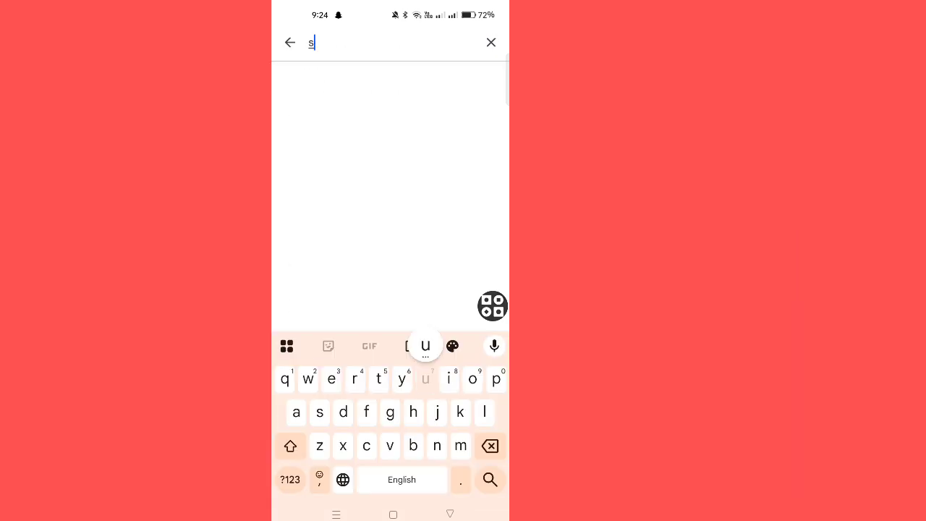
pyautogui.click(491, 42)
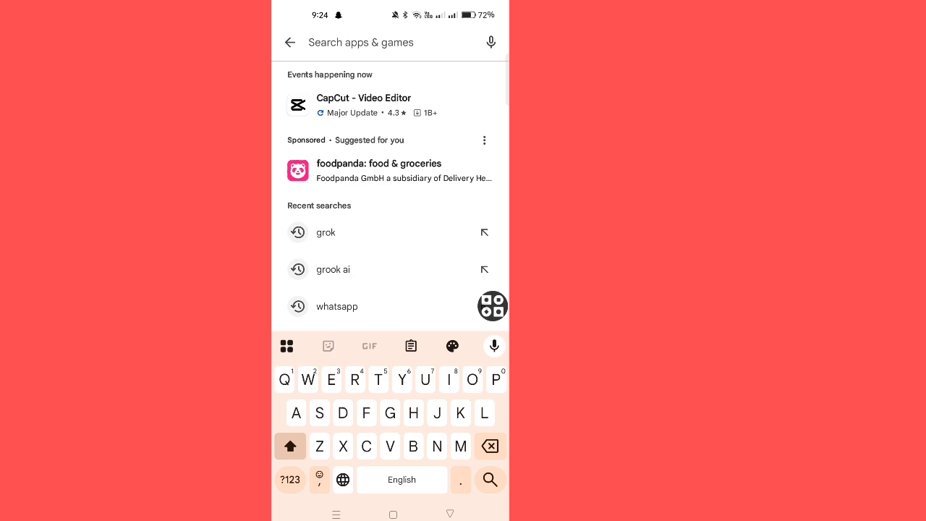
pyautogui.write('Grok')
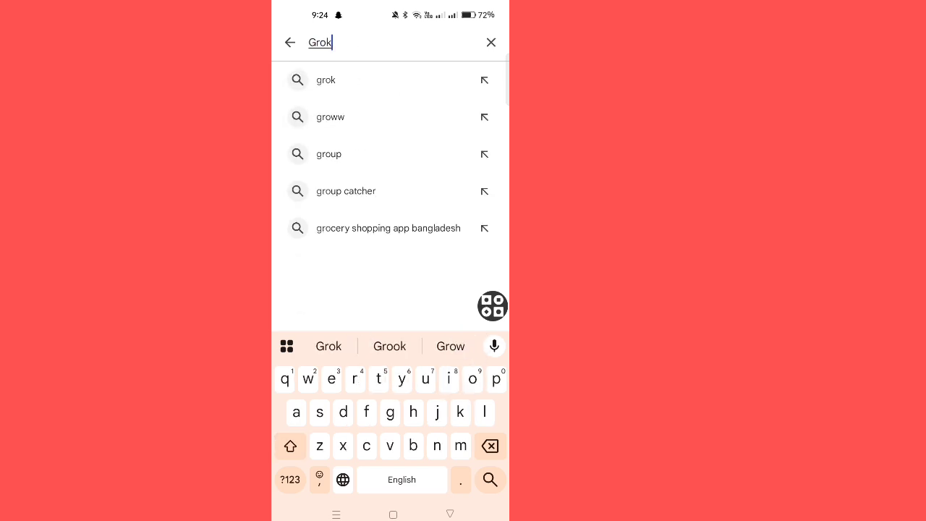